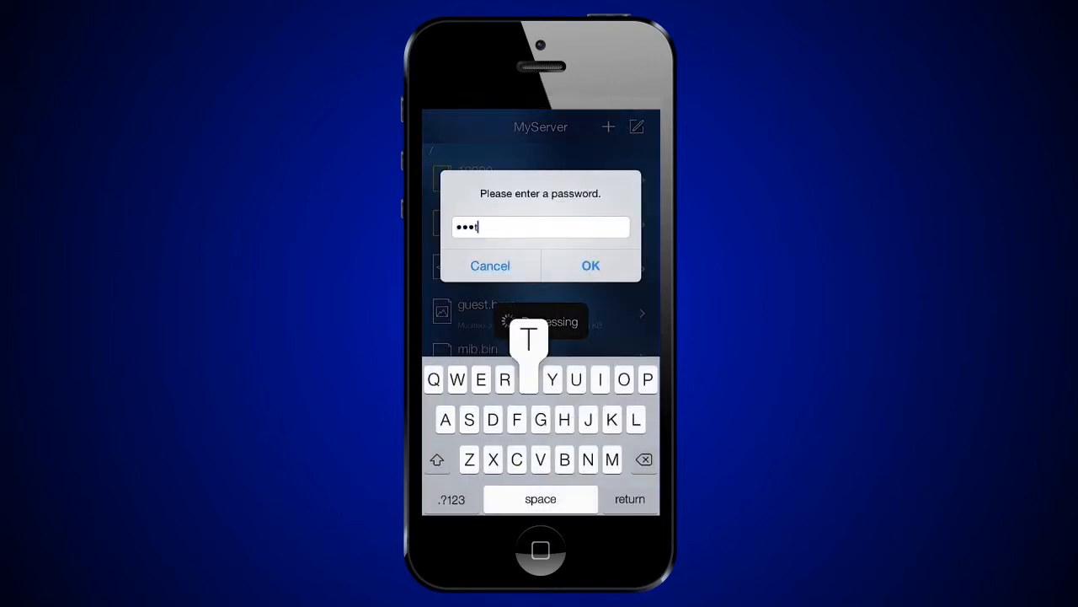
Step: Enter the MyServer password to open A folder and list its log files
left_click(590, 265)
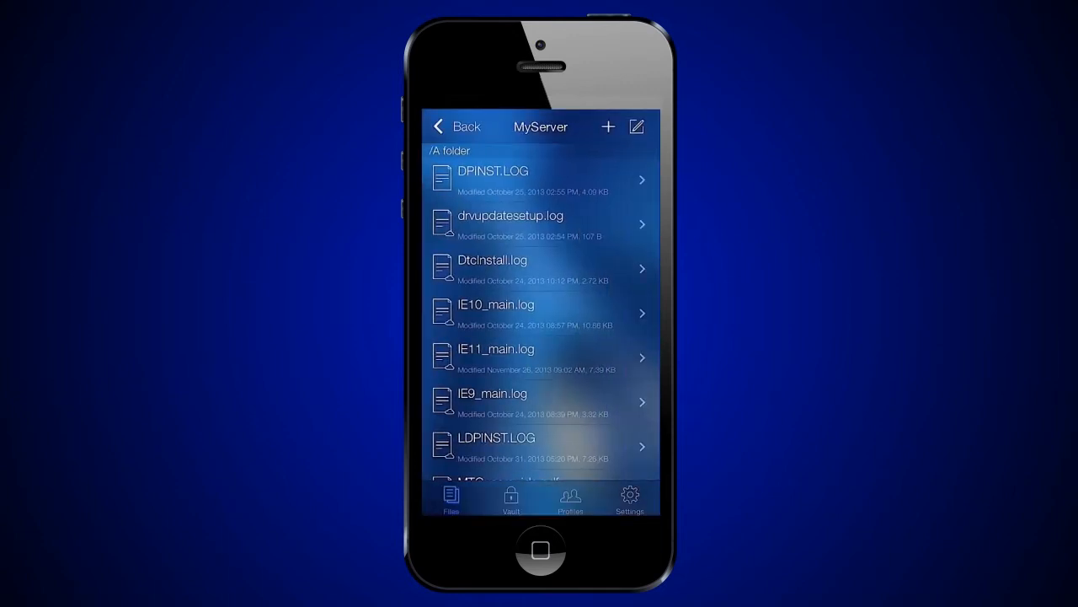
Step: Filter A folder for 'ie', view CACert.crt and A folder details, then return to root
type("ie")
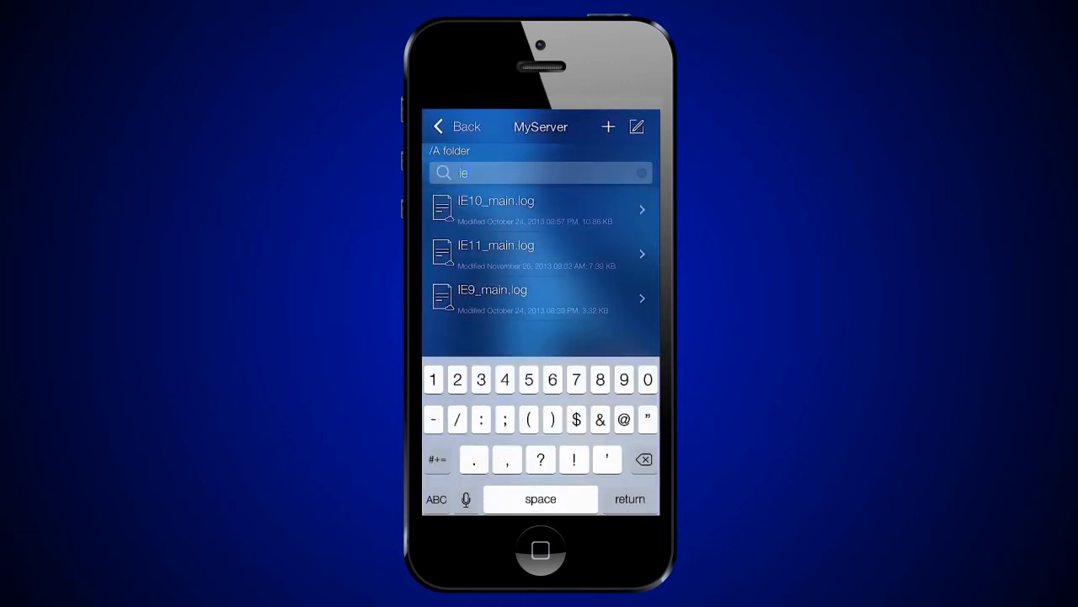
left_click(457, 126)
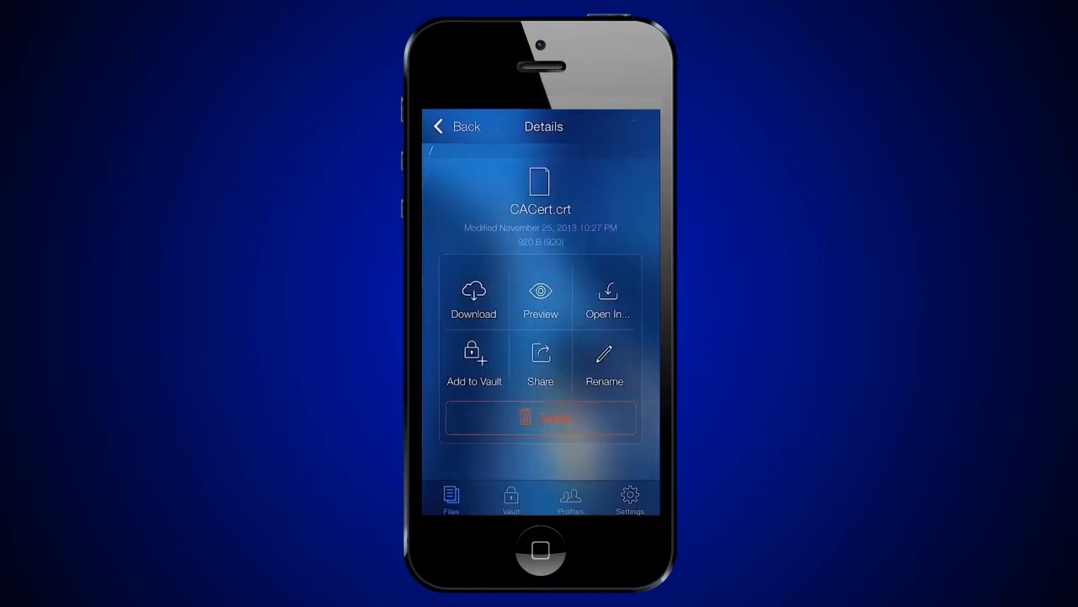
left_click(604, 364)
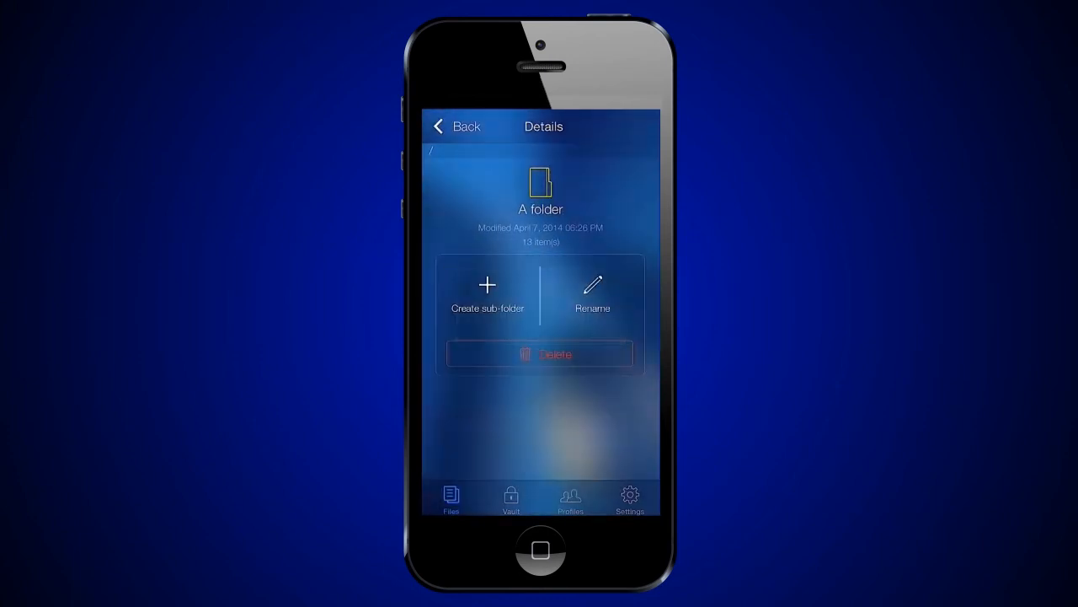
left_click(457, 126)
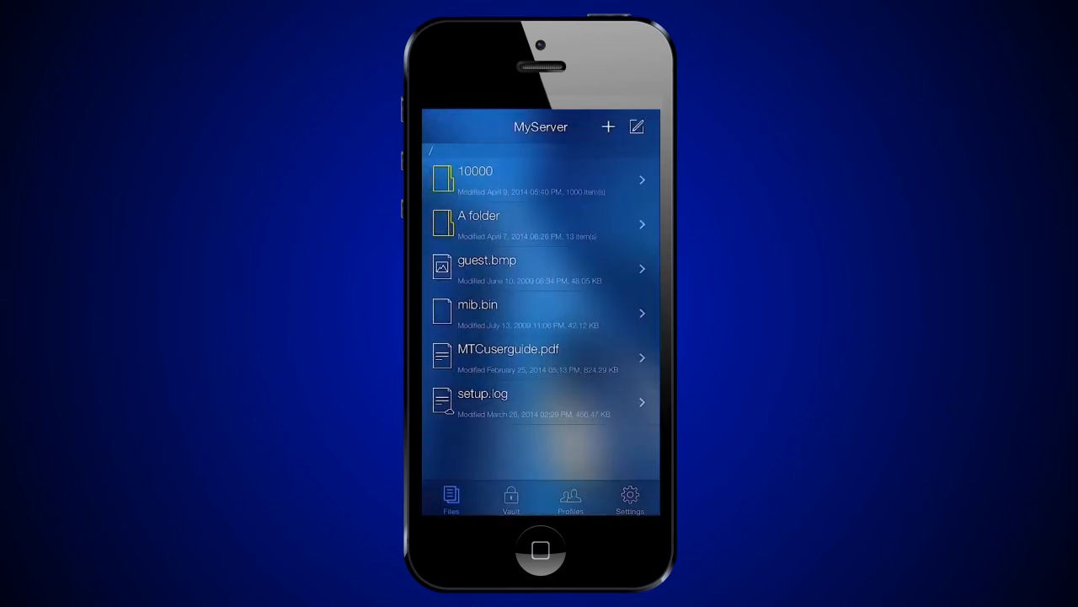
left_click(508, 357)
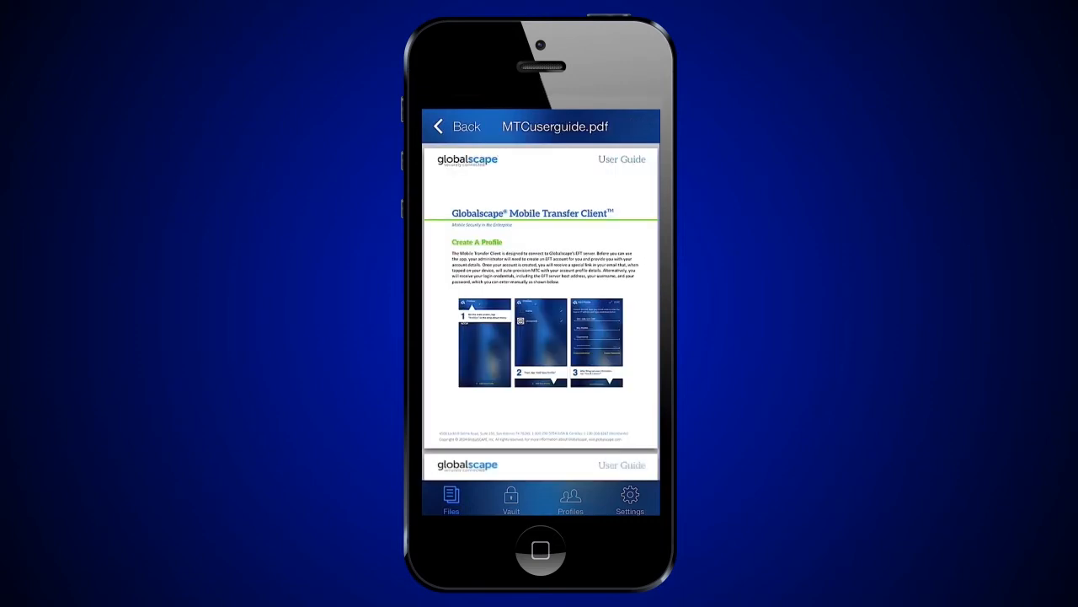
left_click(457, 126)
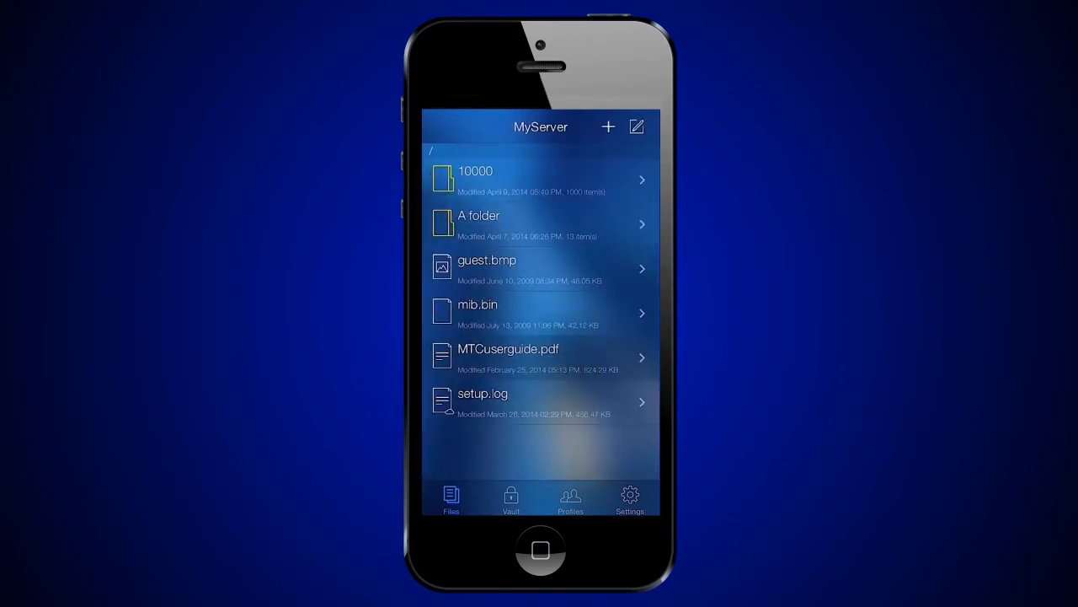
left_click(539, 268)
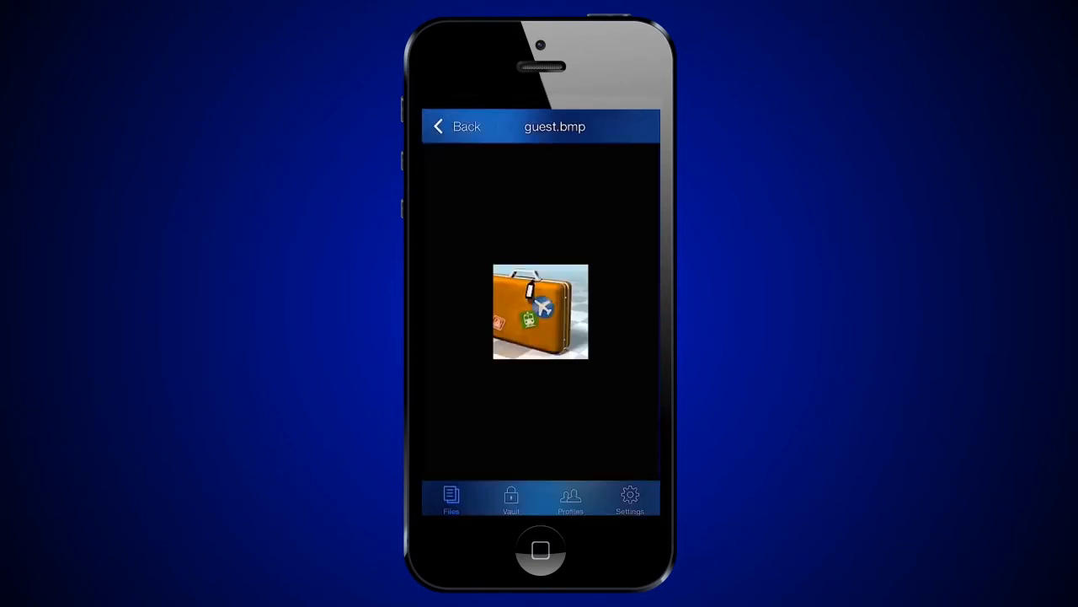
left_click(459, 127)
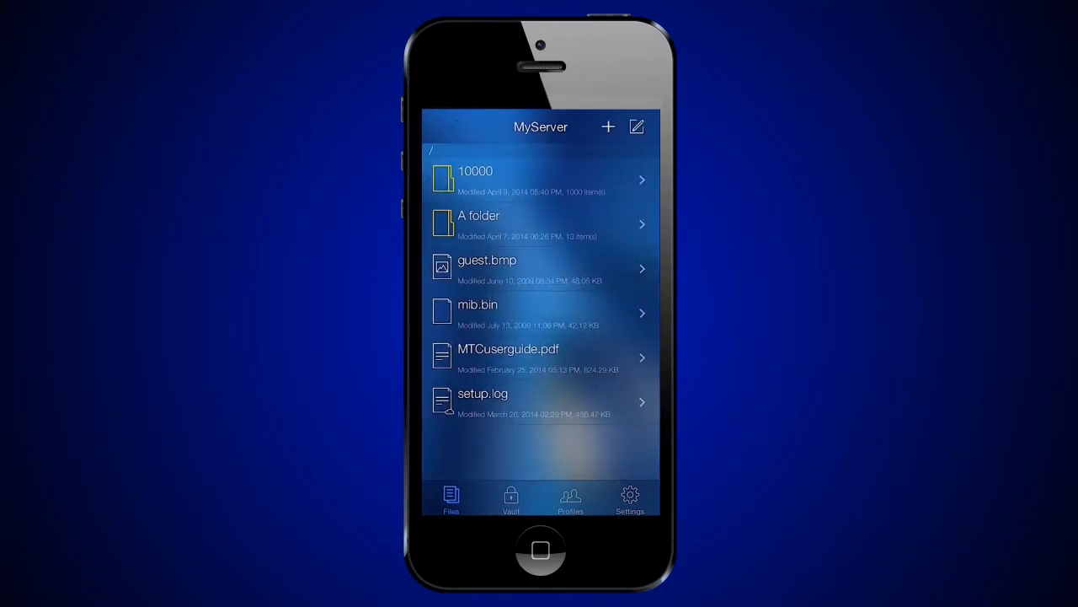
Step: Multi-select and download guest.bmp, mib.bin and MTCuserguide.pdf, then view guest.bmp's details
left_click(637, 126)
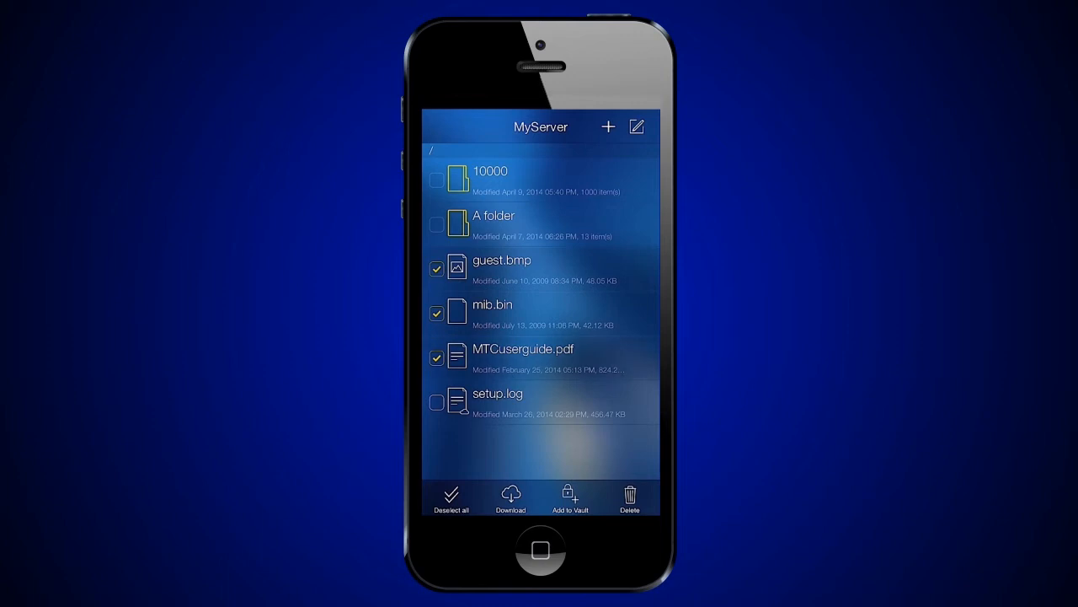
left_click(510, 497)
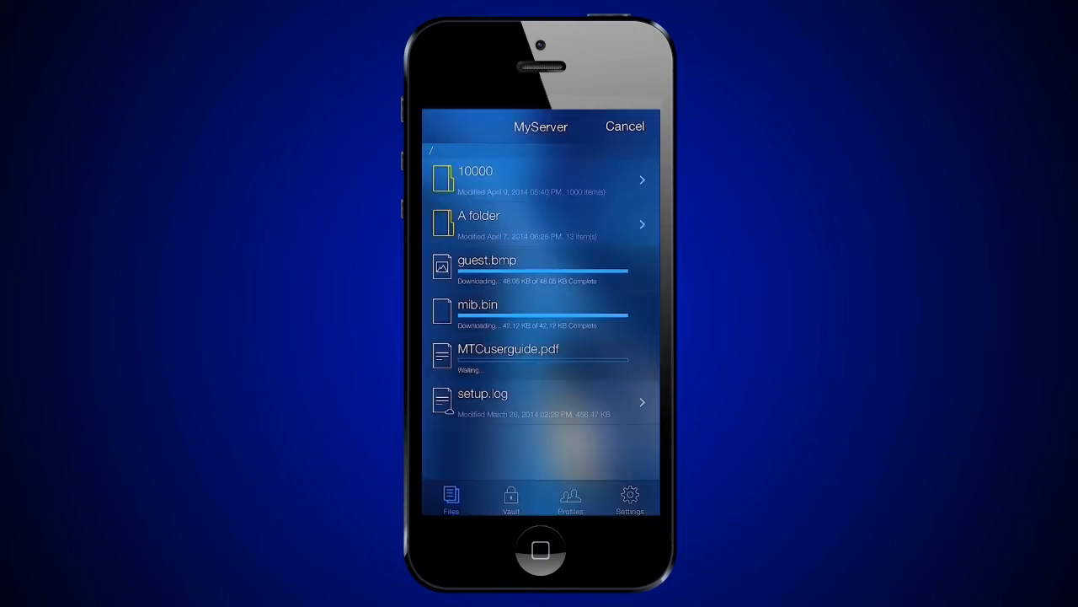
left_click(624, 126)
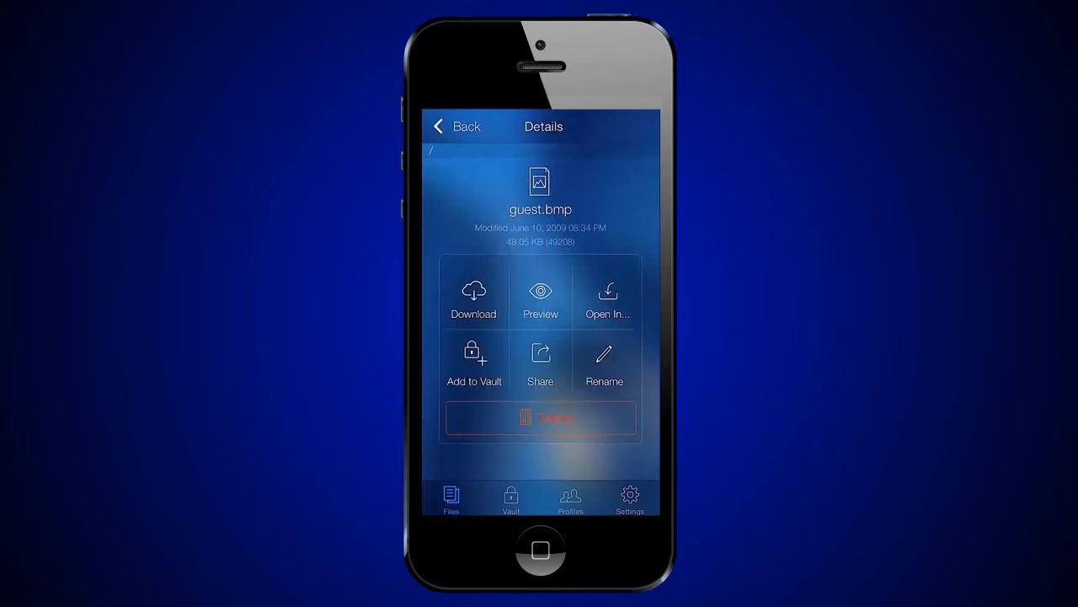
Step: Add guest.bmp to the Offline Vault and view it alongside 25MBs.dat
left_click(473, 295)
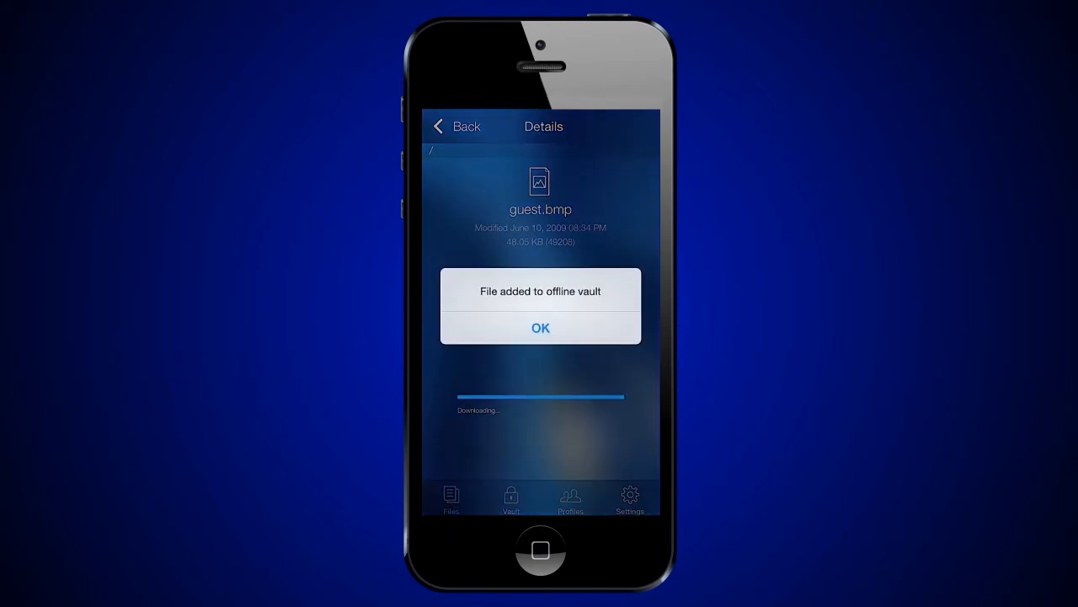
left_click(540, 328)
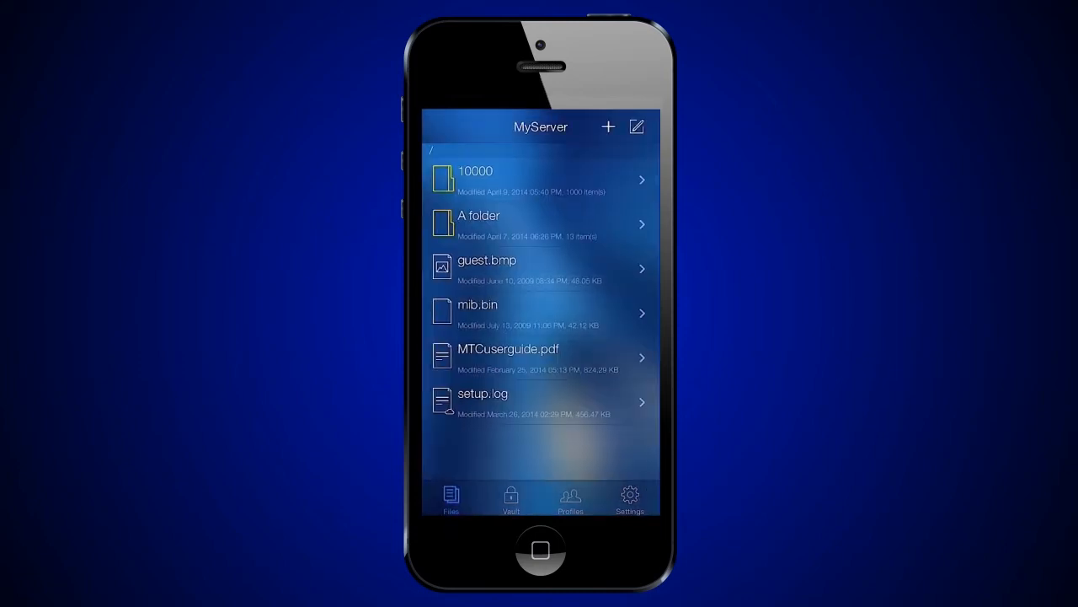
left_click(510, 497)
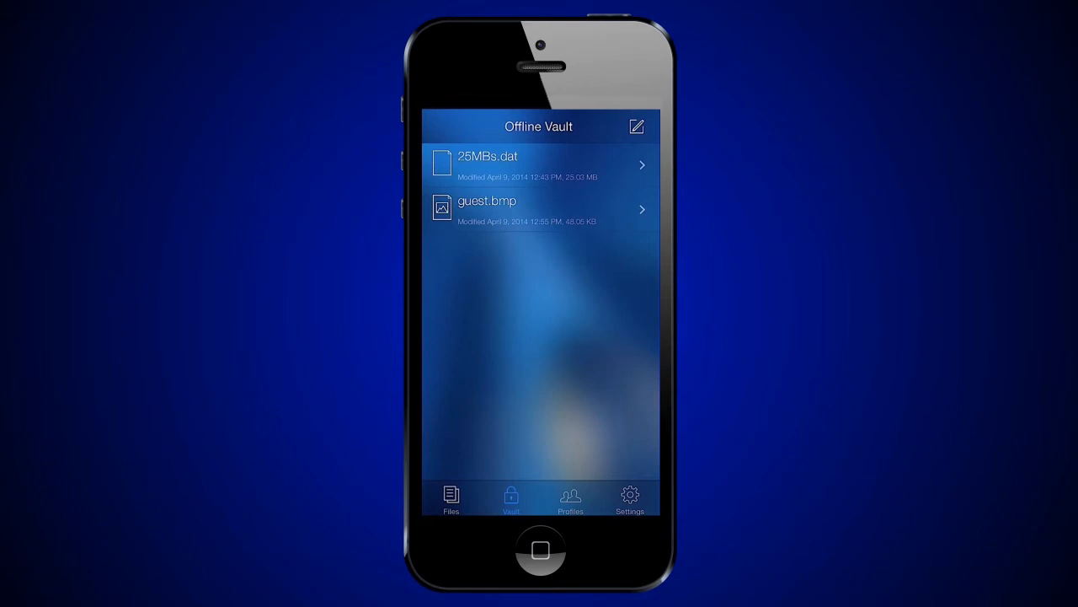
Step: Upload vault file 25MBs.dat to MyServer's root path '/'
left_click(539, 164)
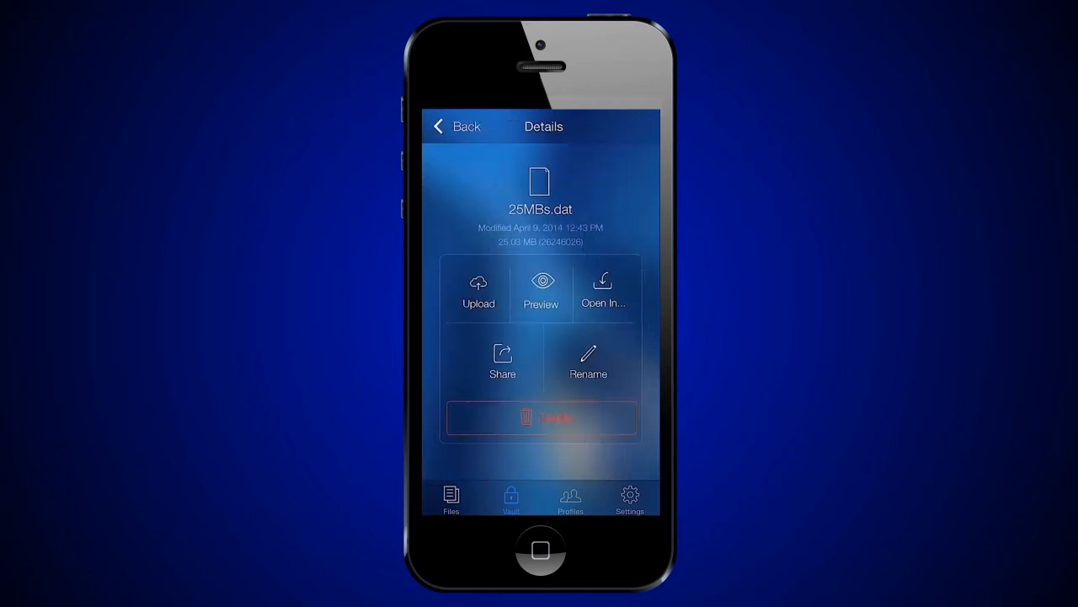
left_click(478, 290)
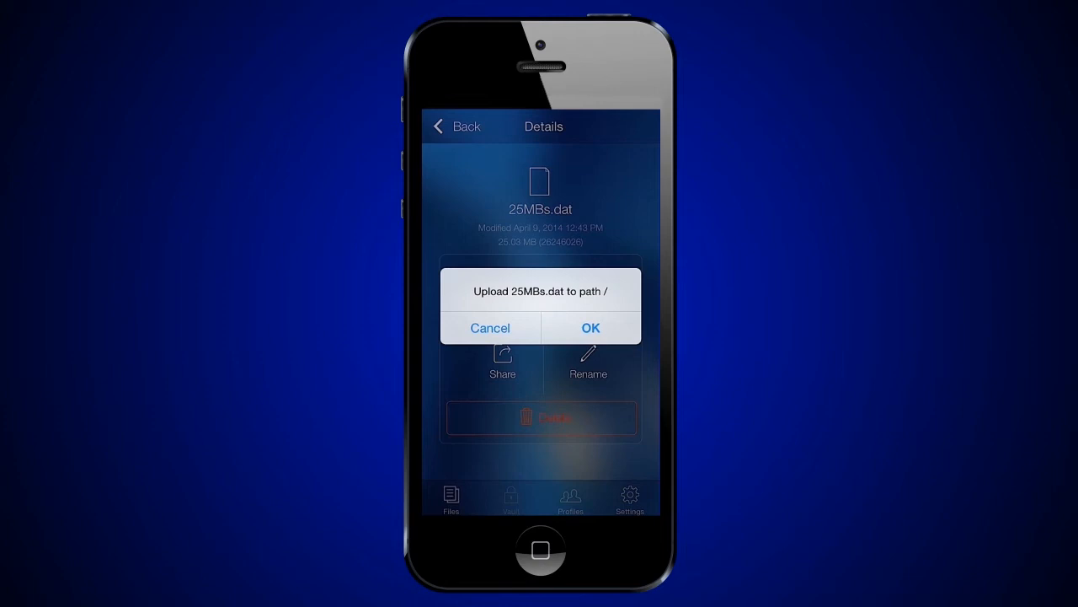
left_click(590, 328)
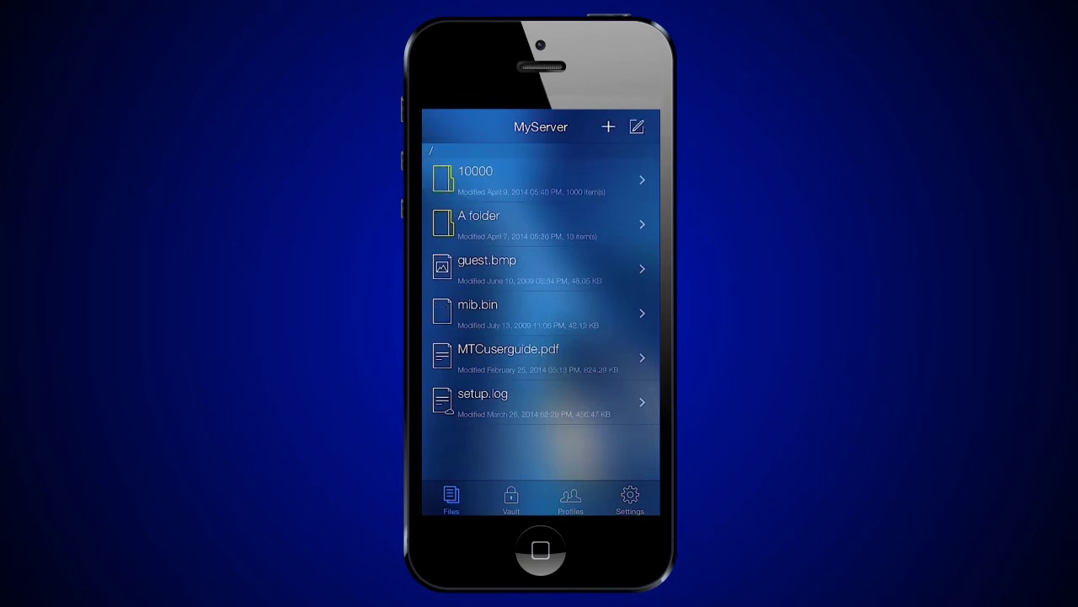
Step: Try sharing setup.log and acknowledge the security policy alert blocking file sharing
left_click(539, 401)
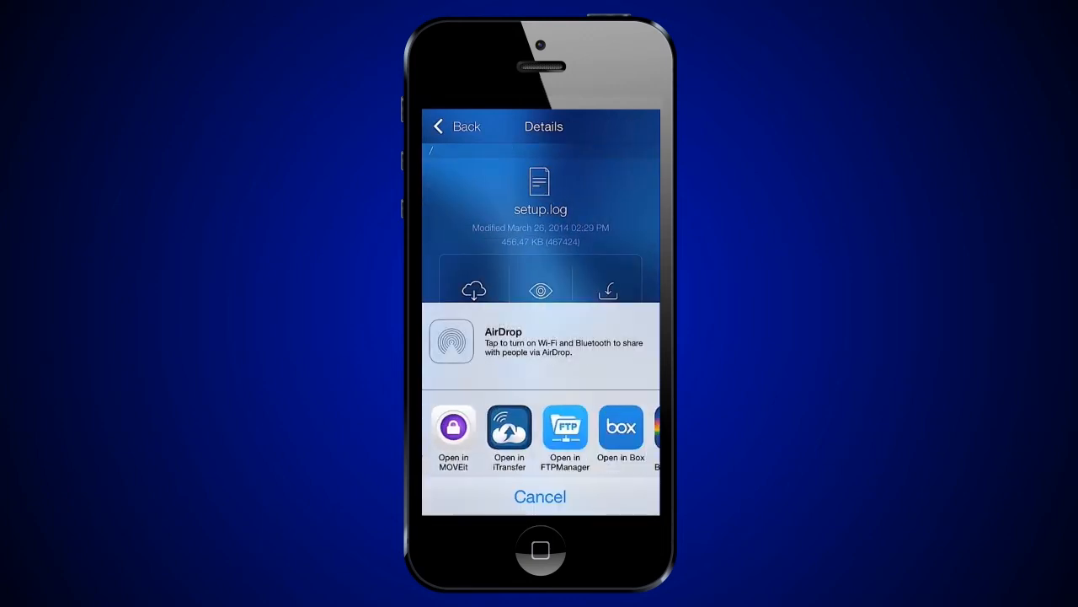
left_click(540, 495)
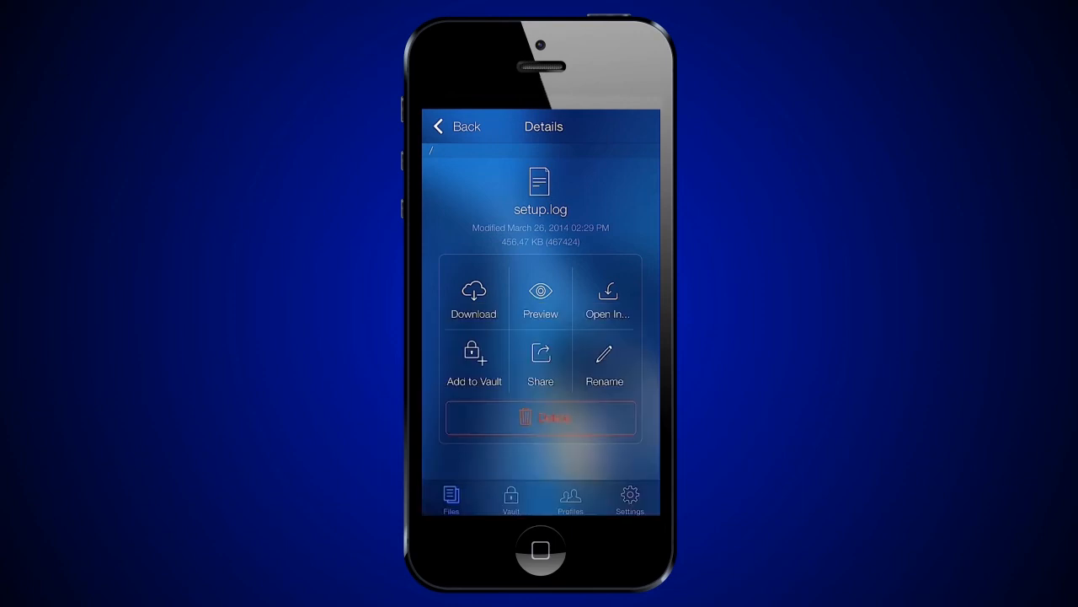
left_click(540, 295)
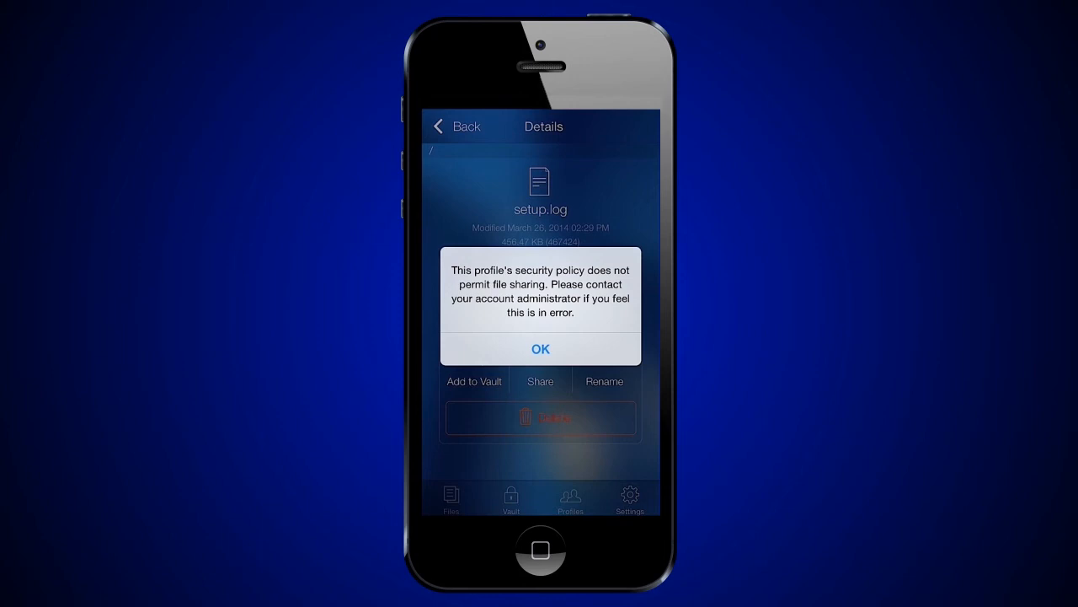
left_click(540, 349)
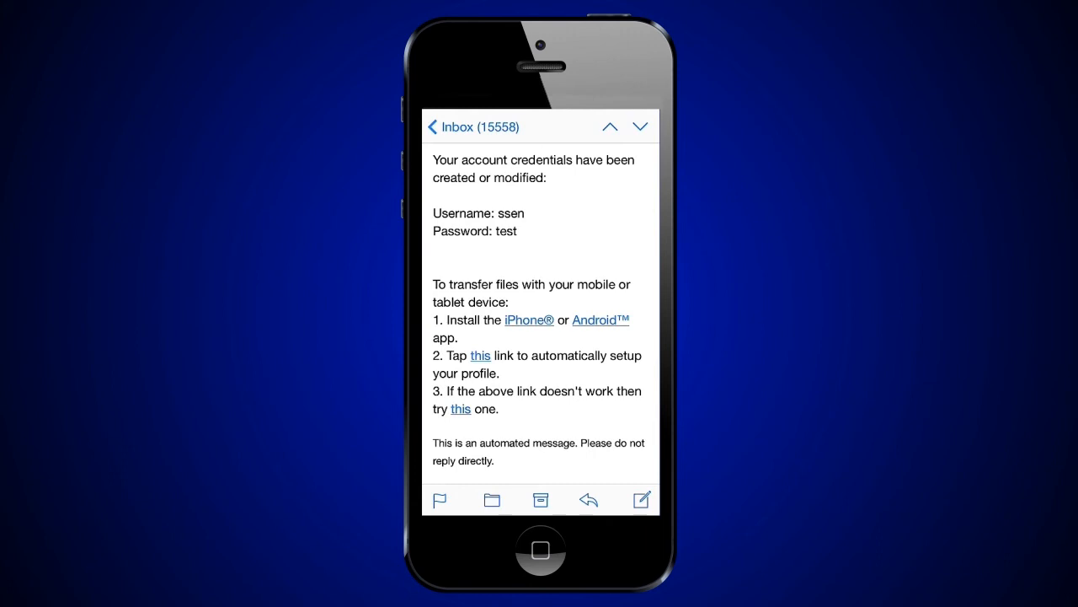
Step: Follow the emailed 'this' setup link and save a profile for 192.168.1.2:4443
left_click(480, 355)
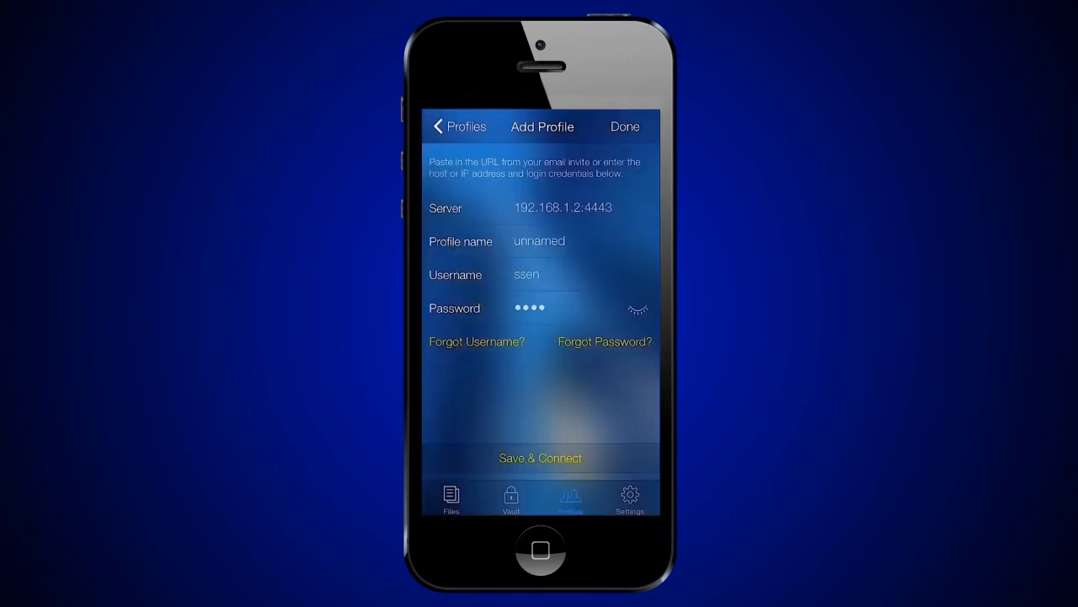
left_click(625, 126)
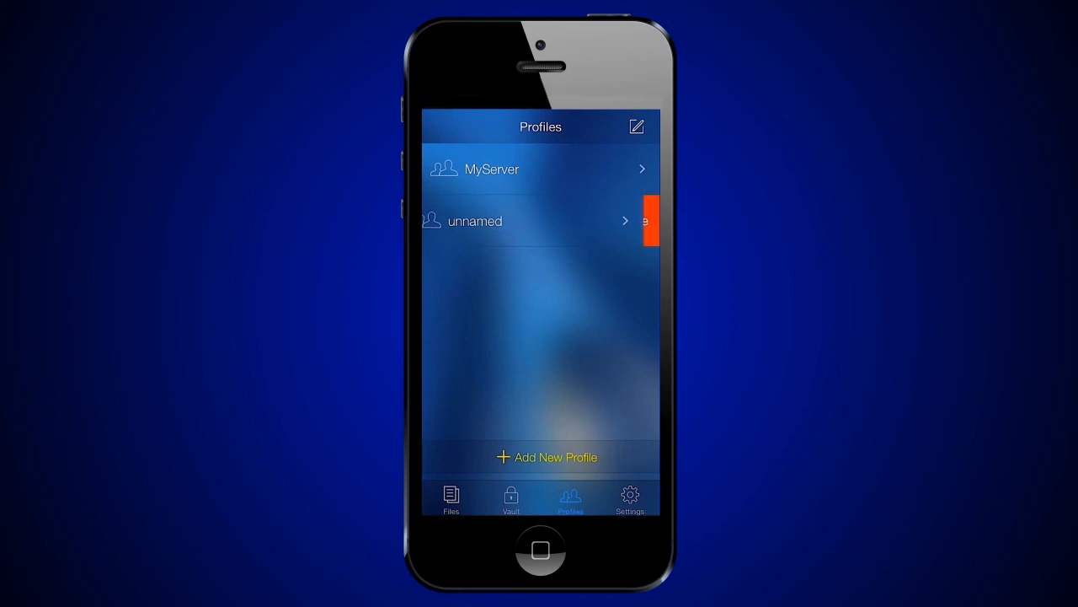
Step: Delete the unnamed profile and its cached files, confirming the alert
left_click(628, 220)
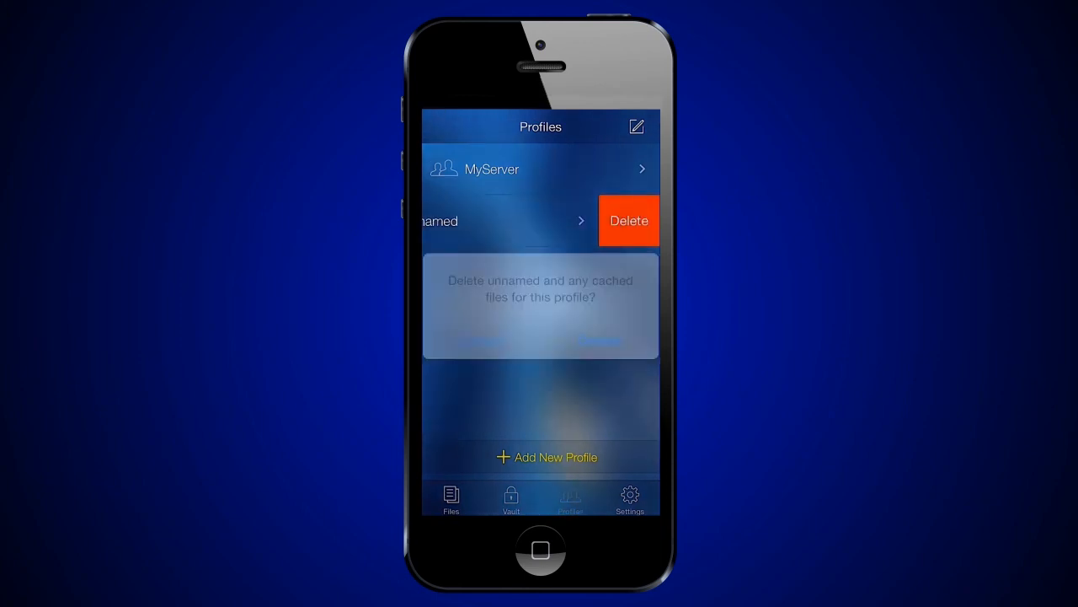
left_click(599, 342)
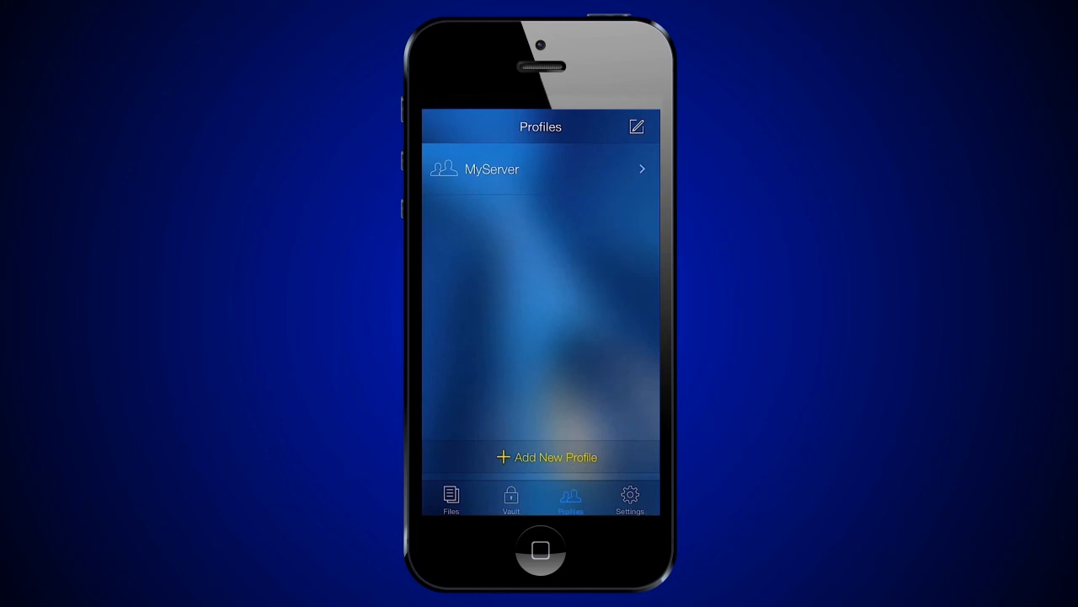